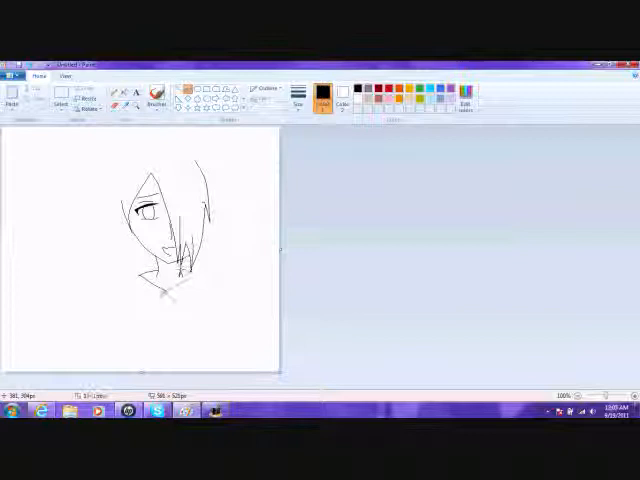
Paint the sketch with brown hair, skin-toned face, brown eye and magenta background
drag(150, 280, 230, 296)
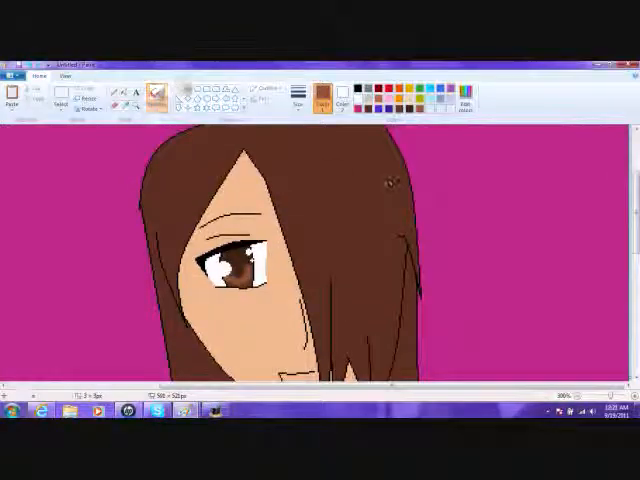
Mix a custom blue for the top, add the thank-you message and save the drawing as an image
click(464, 96)
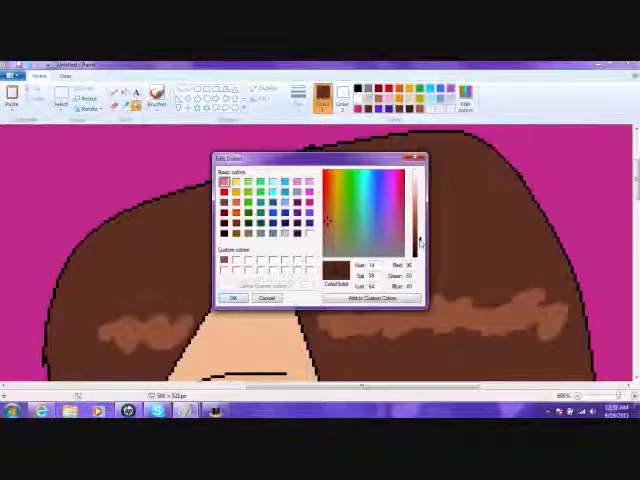
click(232, 298)
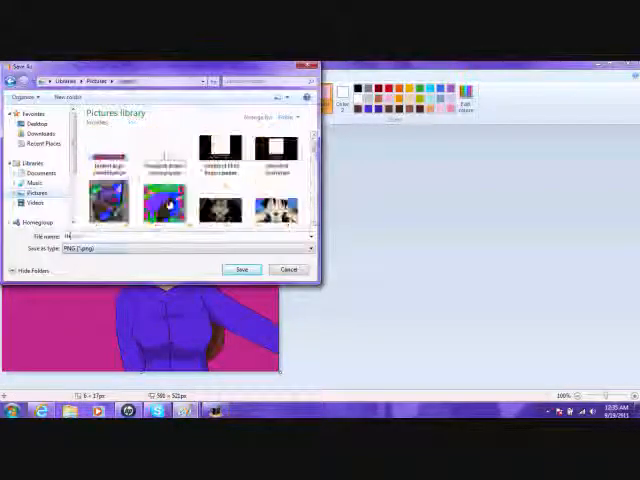
click(242, 268)
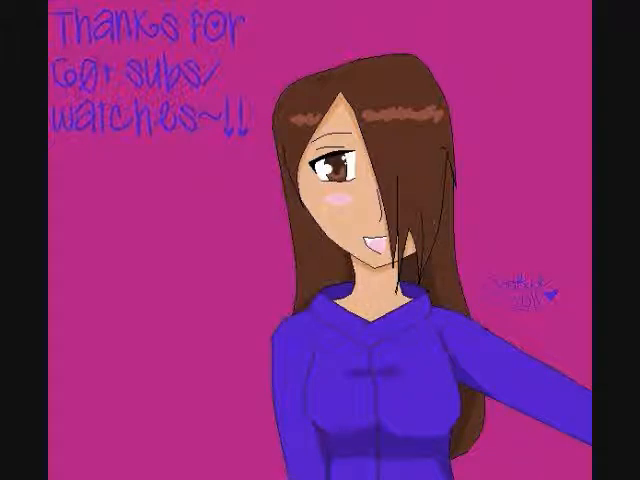